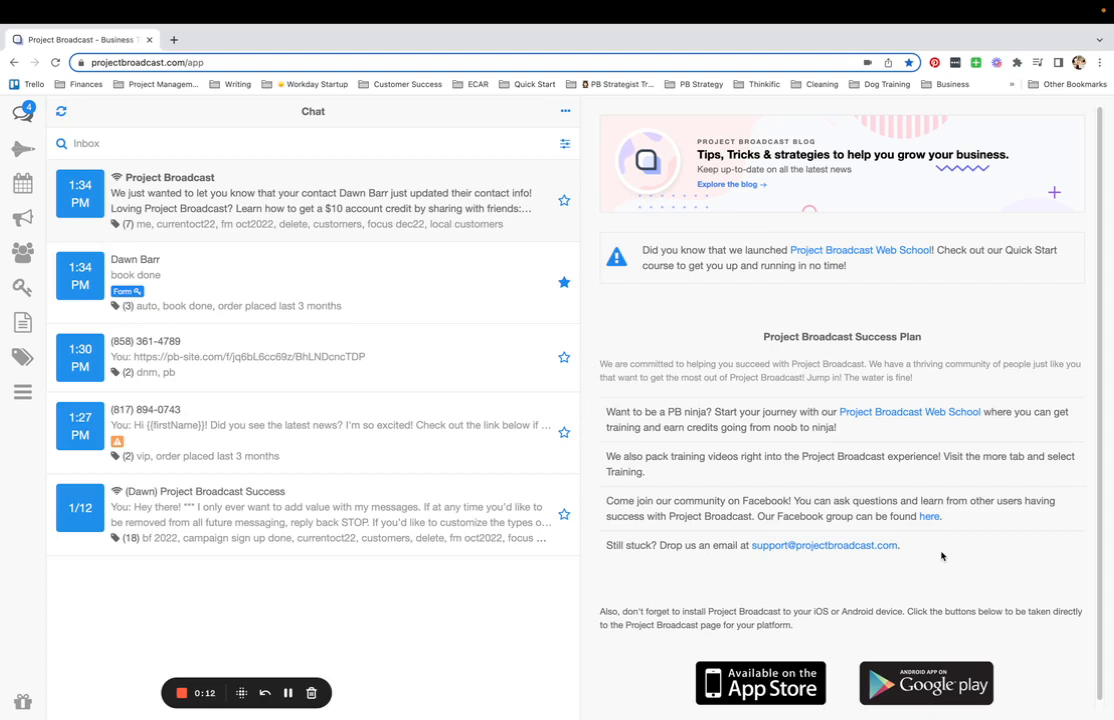
mouse_move(22, 288)
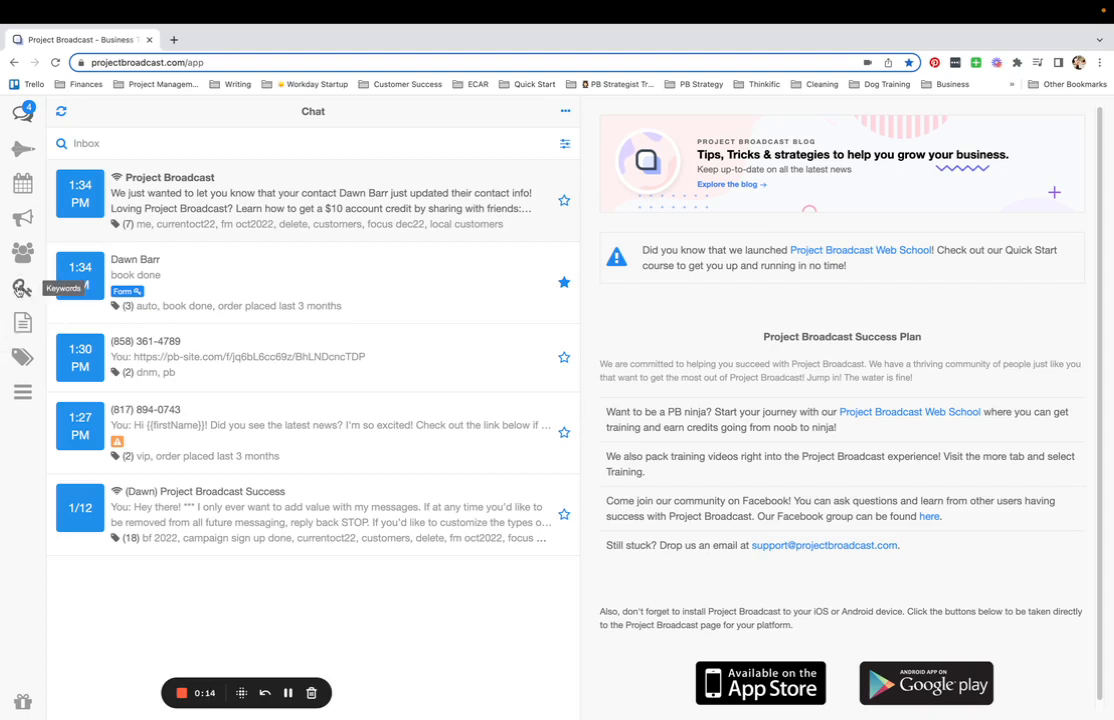
Go to the Keywords list to reach the pb keyword's settings.
click(22, 288)
text(pb)
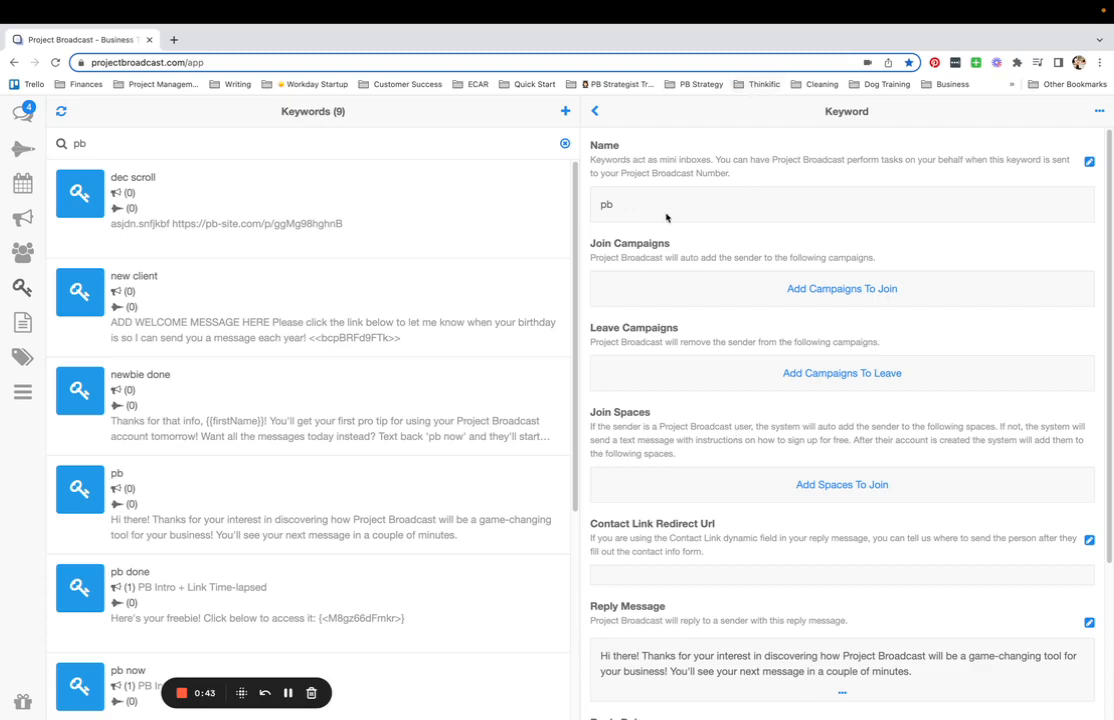
scroll(down, 3)
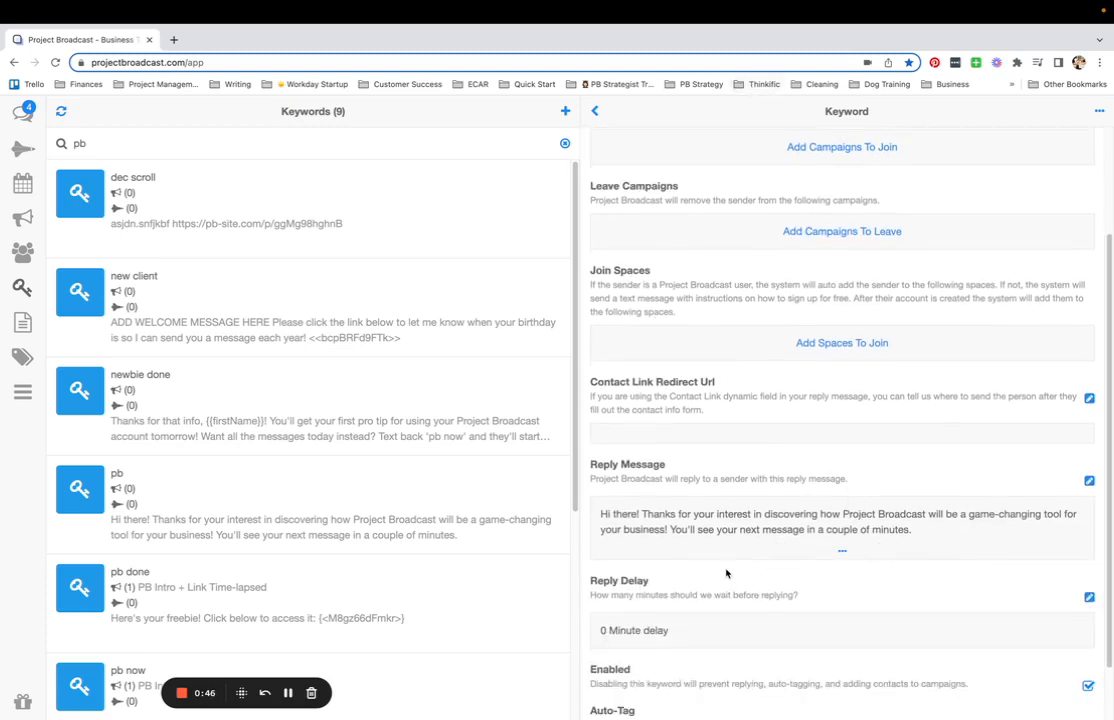
mouse_move(710, 564)
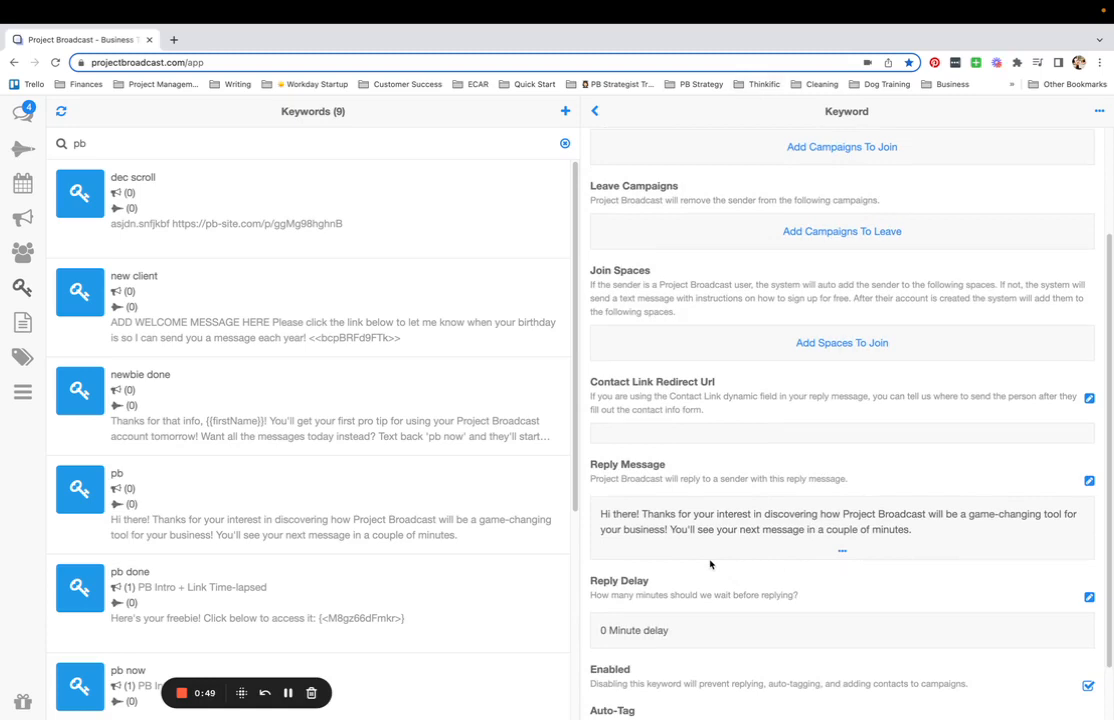
scroll(up, 3)
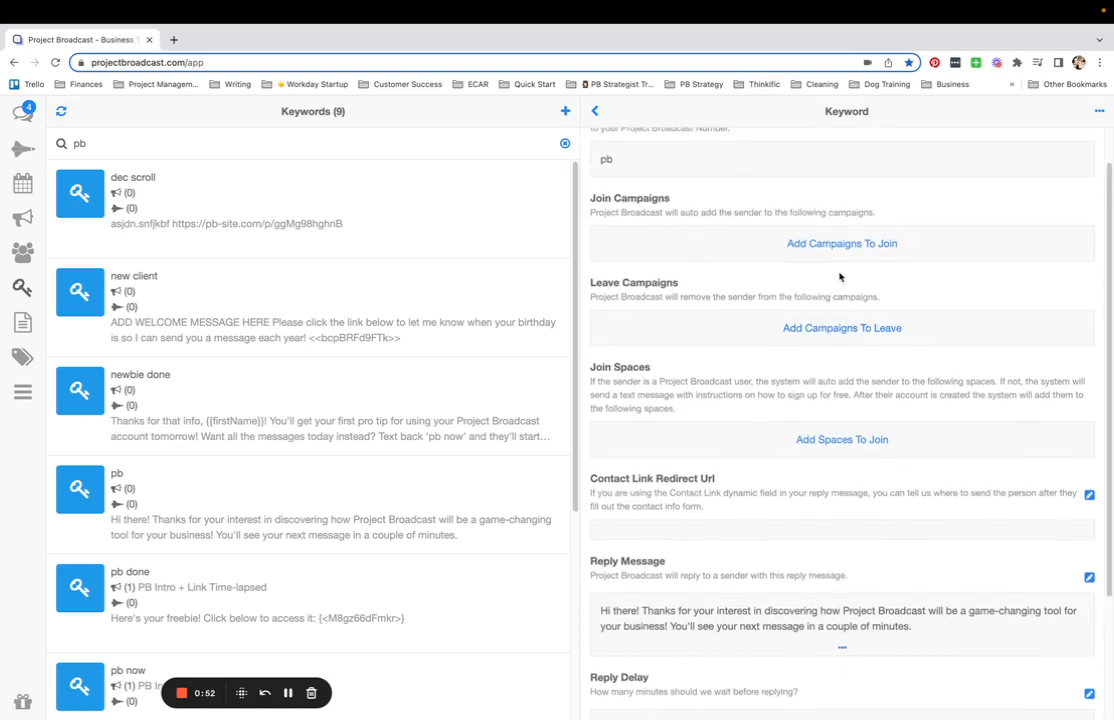
scroll(up, 3)
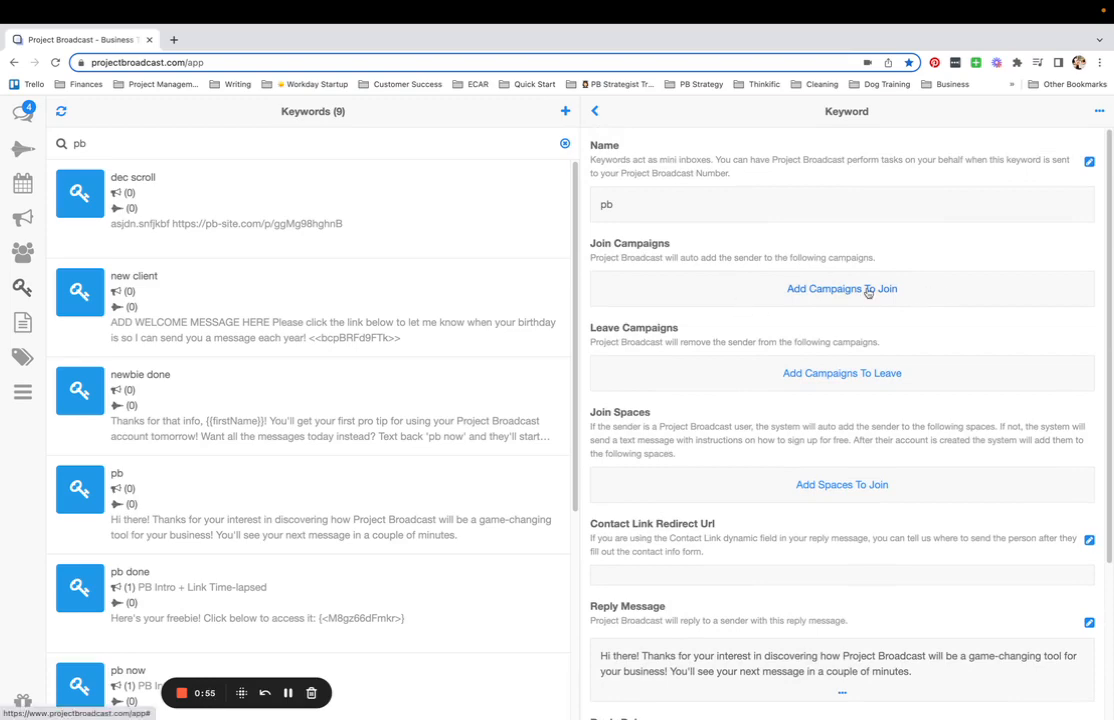
Add PB Intro + Link Time-lapsed as a campaign texters of the keyword join.
click(840, 288)
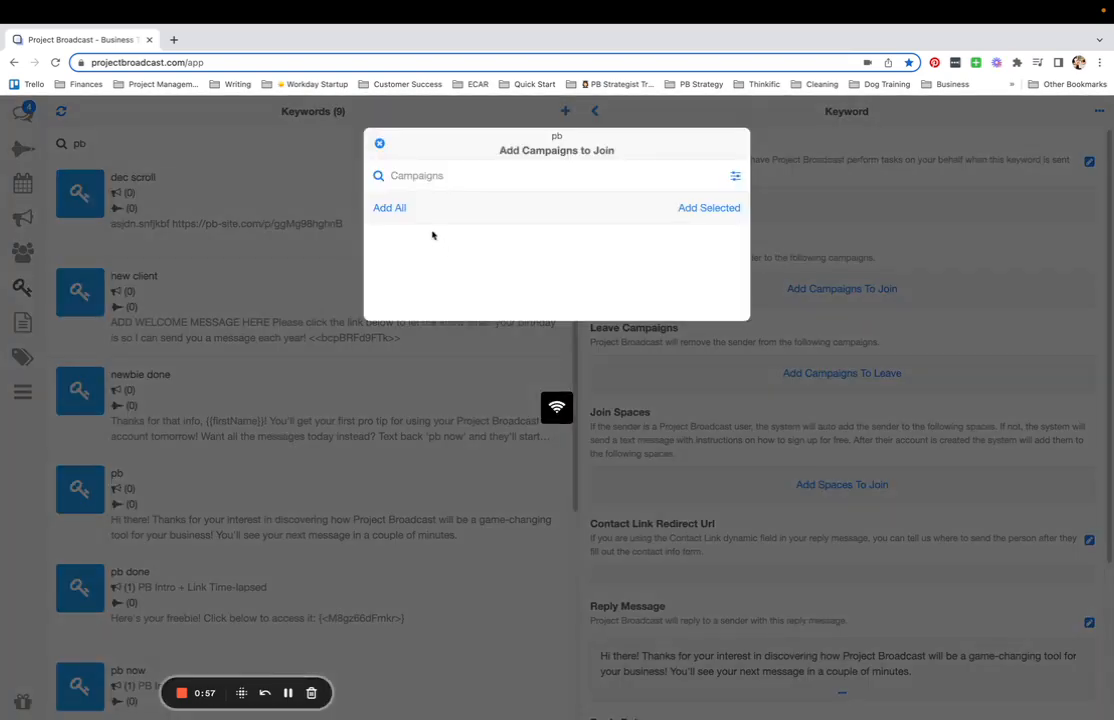
text(intro)
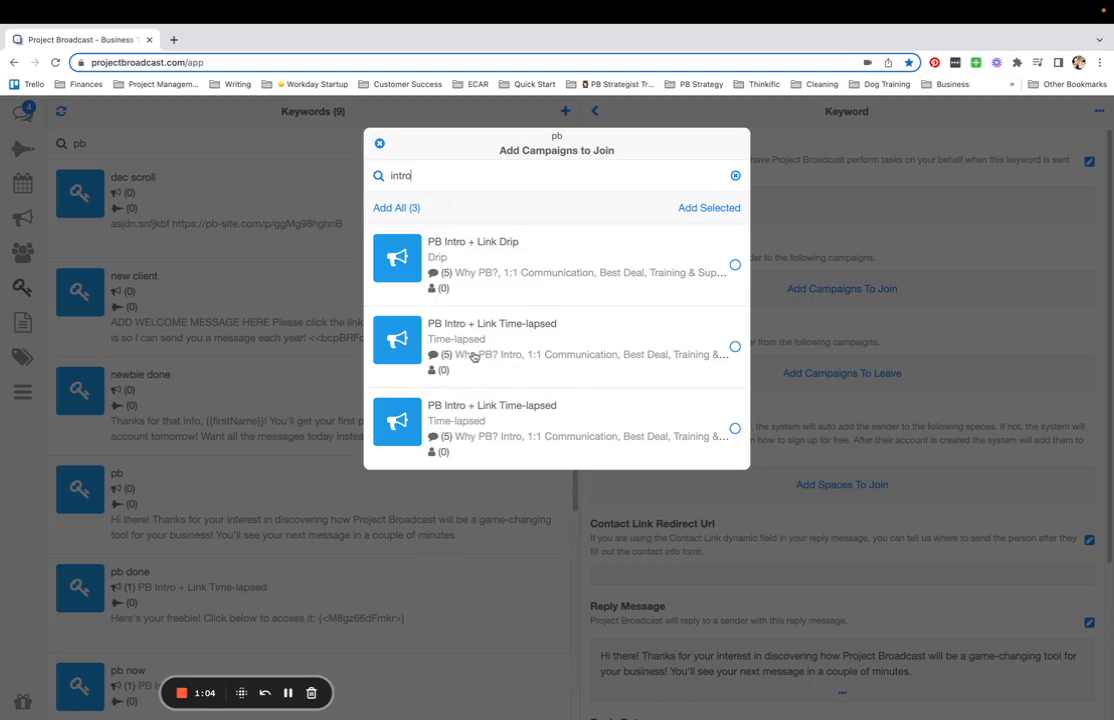
click(734, 346)
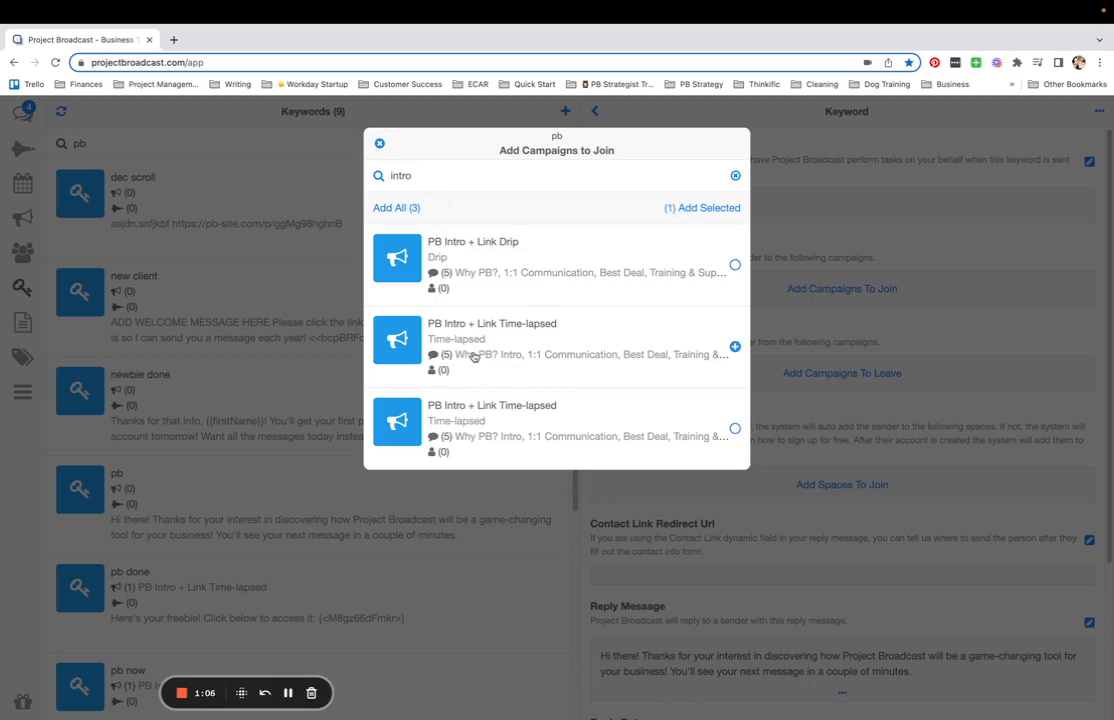
mouse_move(658, 356)
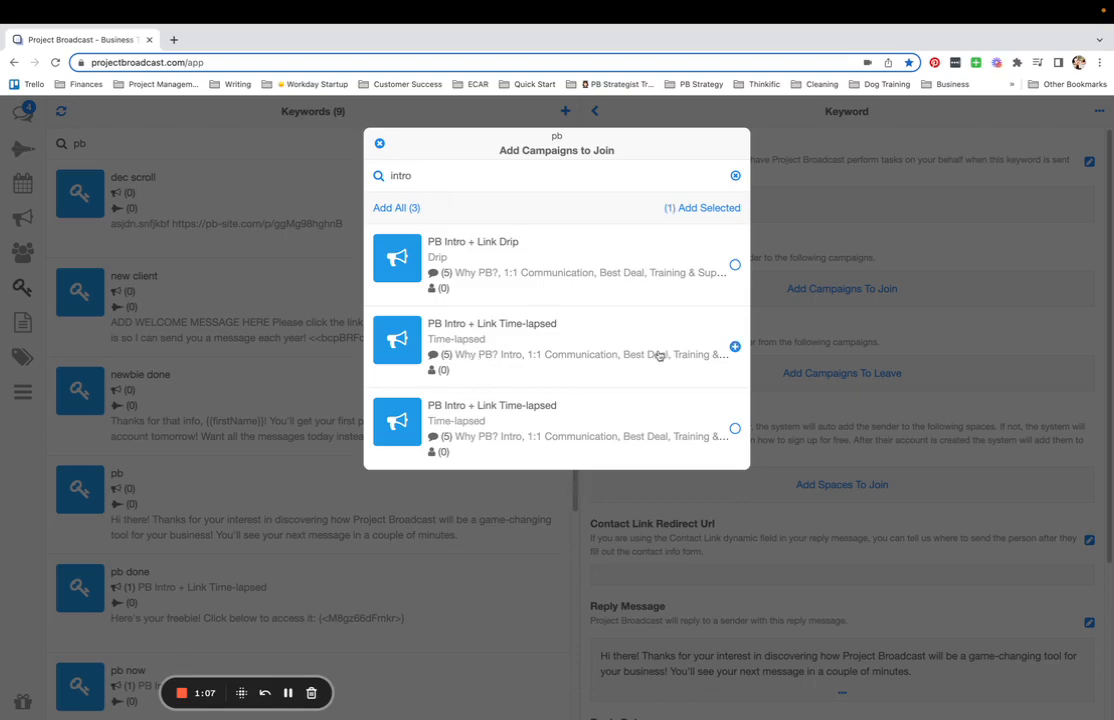
click(708, 206)
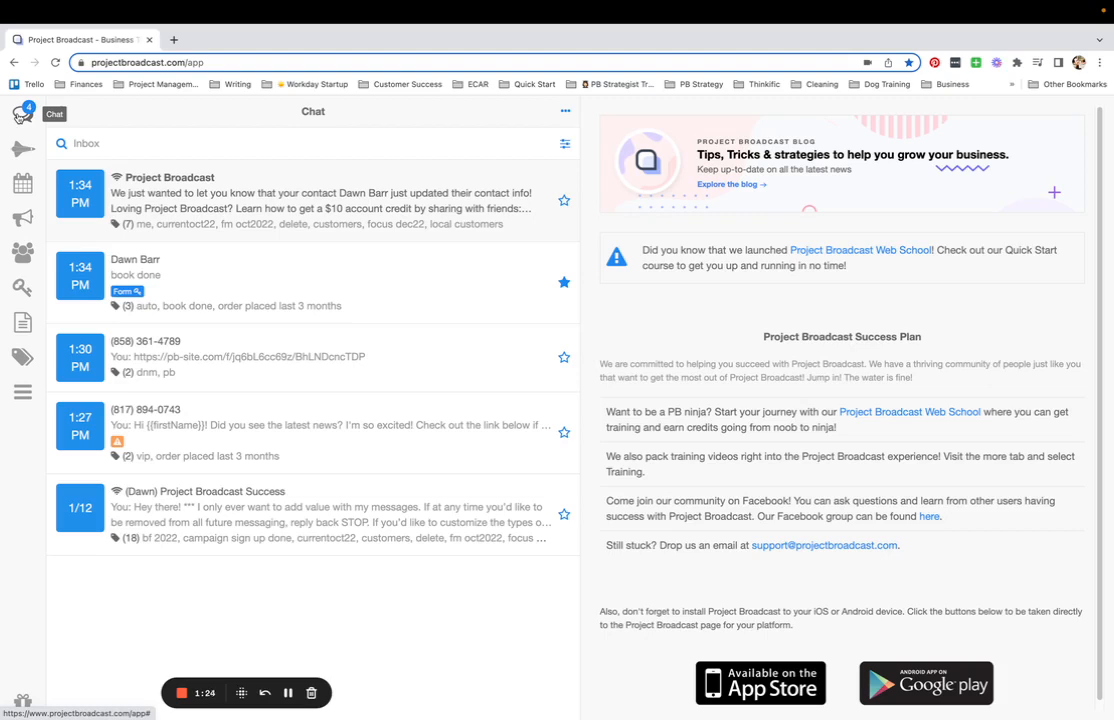
click(62, 112)
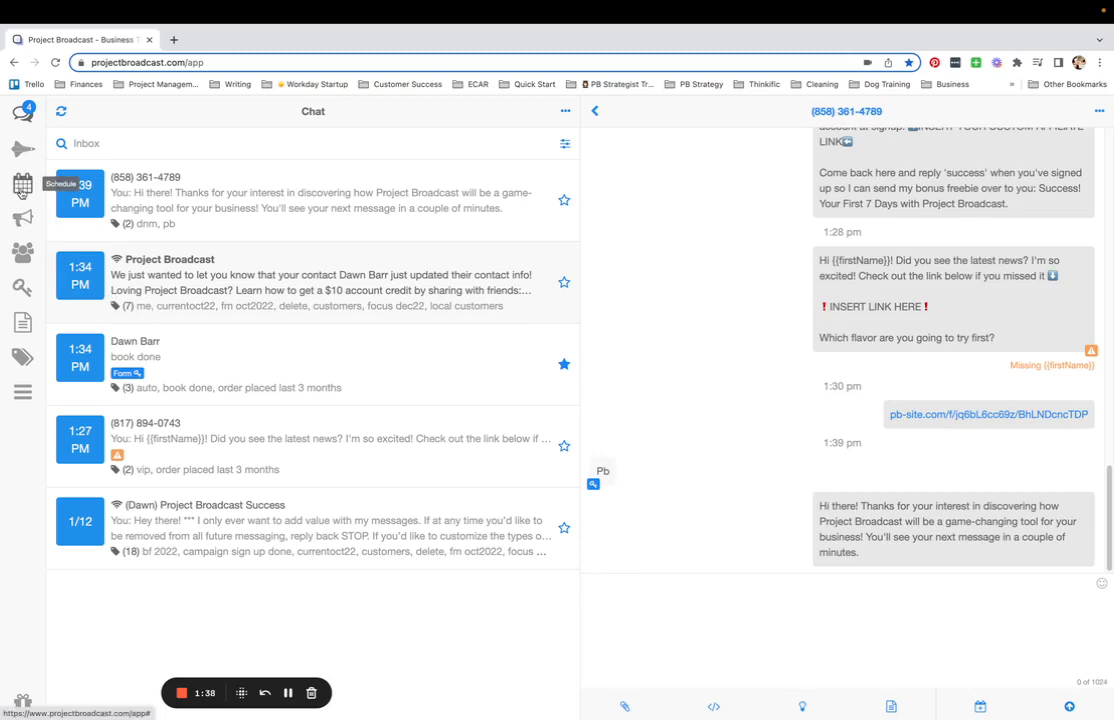
Filter the schedule by campaign to PB Intro + Link Time-lapsed messages only.
click(24, 184)
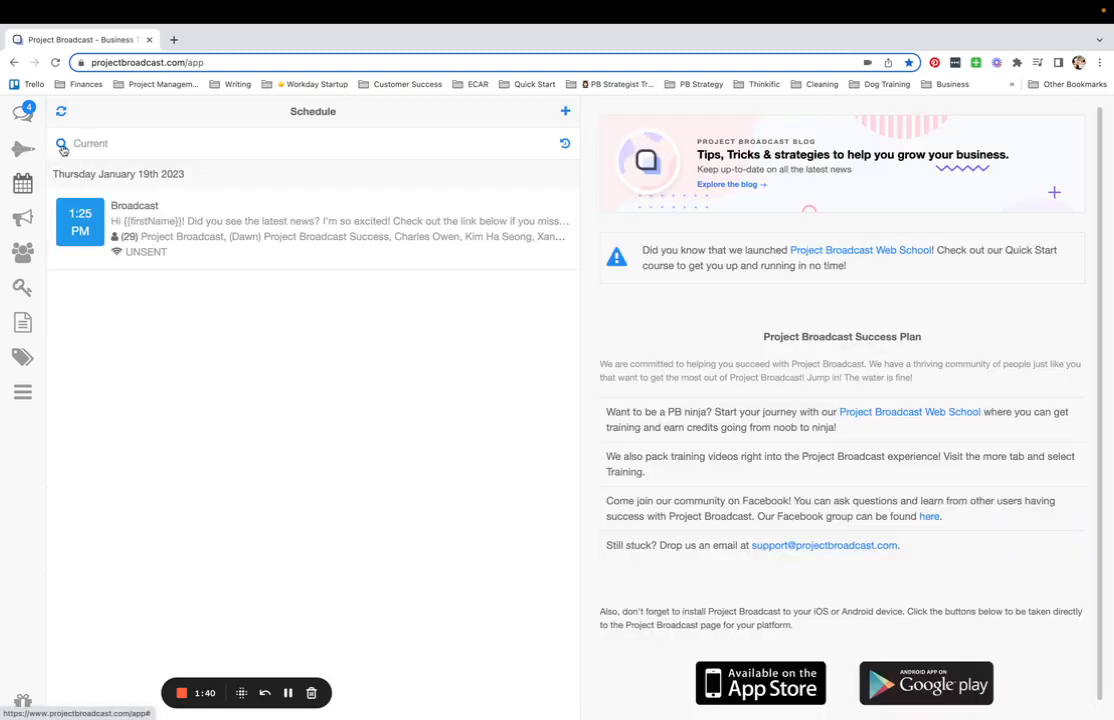
click(62, 144)
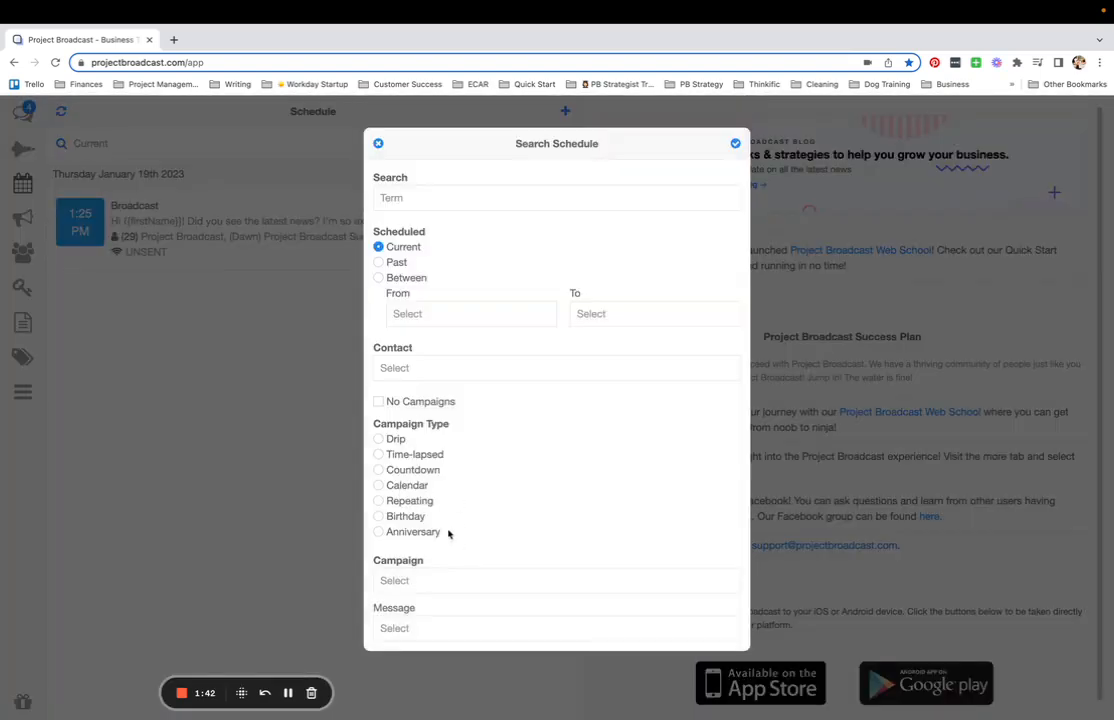
click(394, 580)
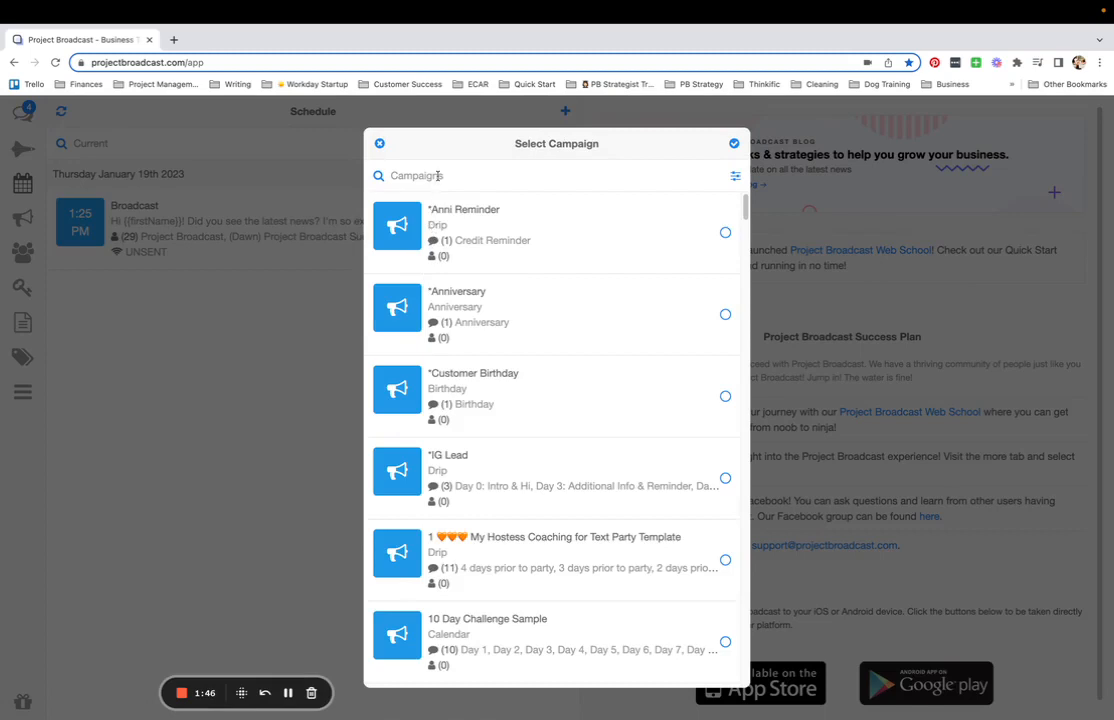
text(intro)
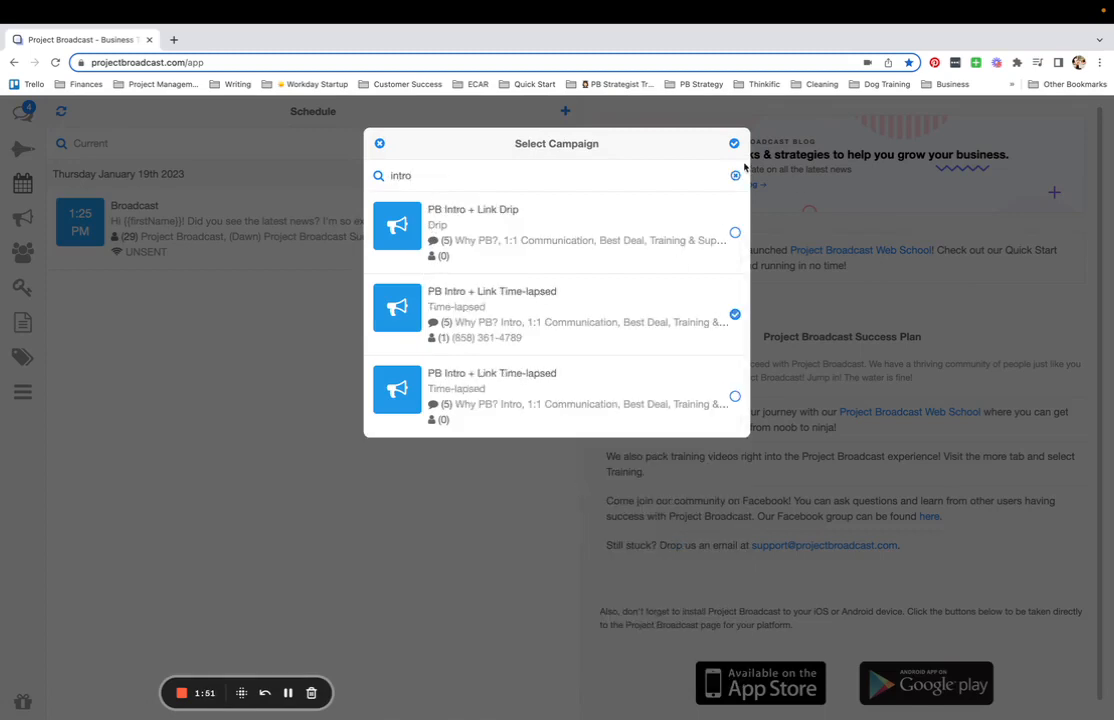
click(734, 314)
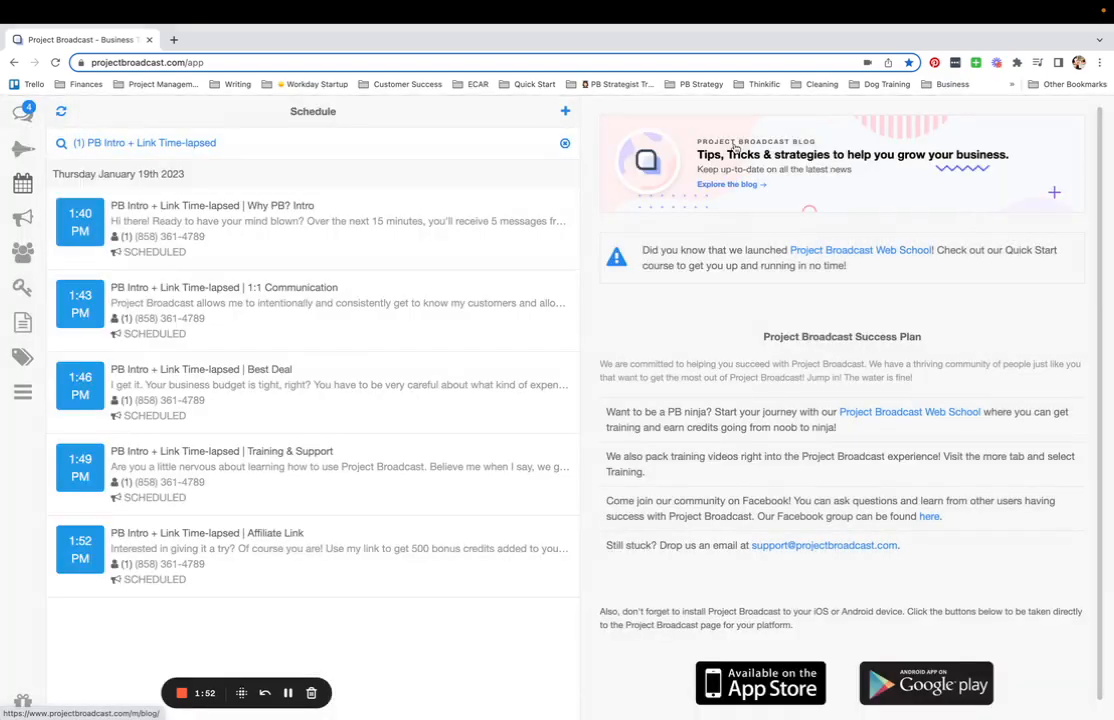
mouse_move(508, 410)
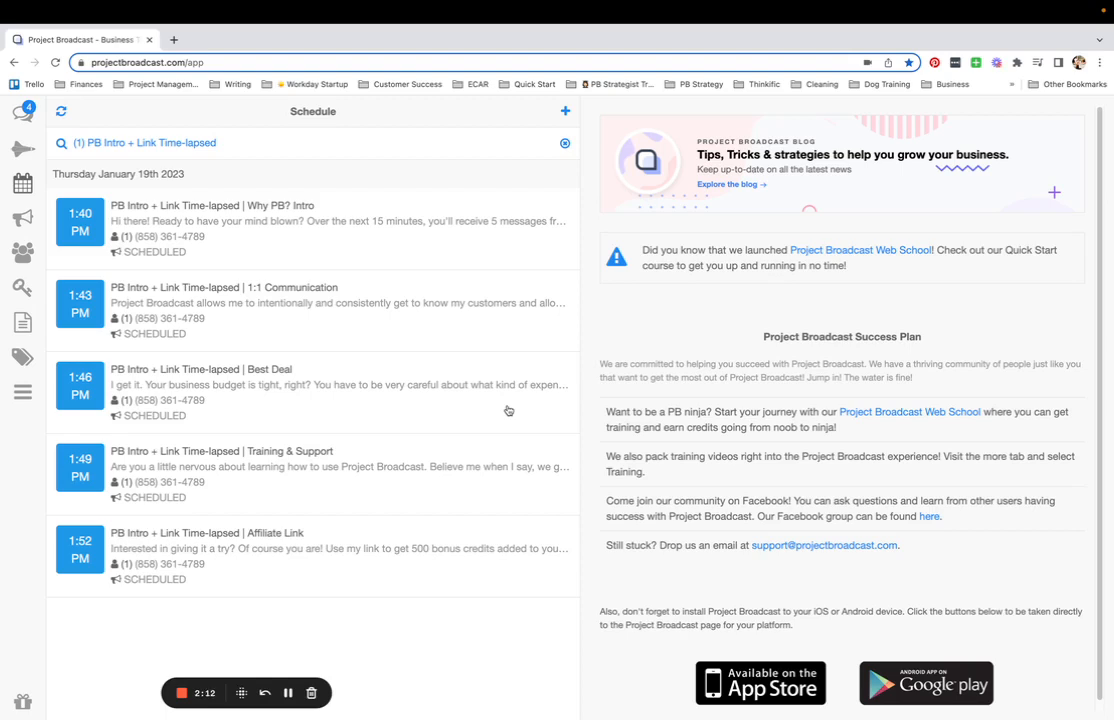
mouse_move(220, 636)
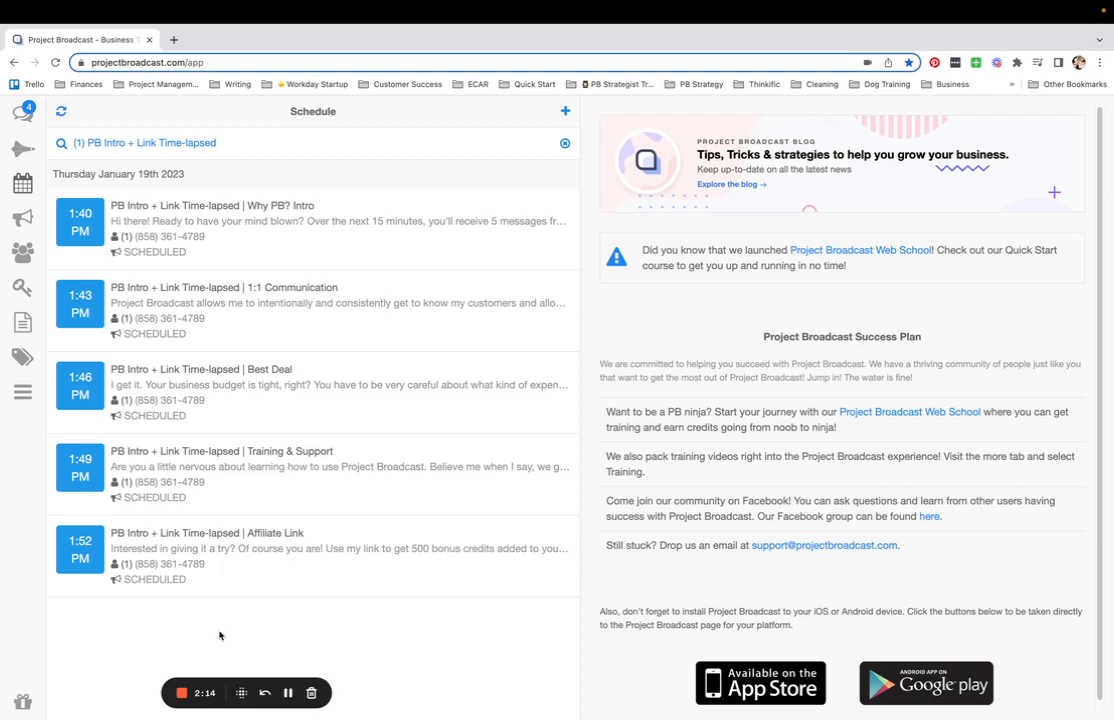